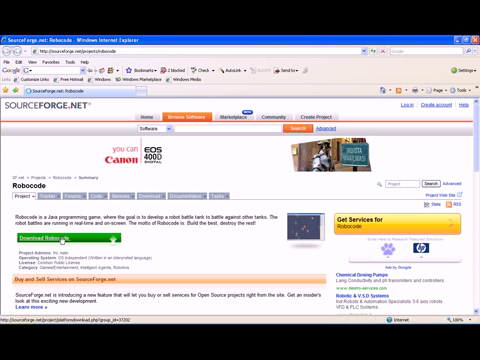
# Open Robocode's file releases list with the green 'Download Robocode' button.
pyautogui.click(51, 234)
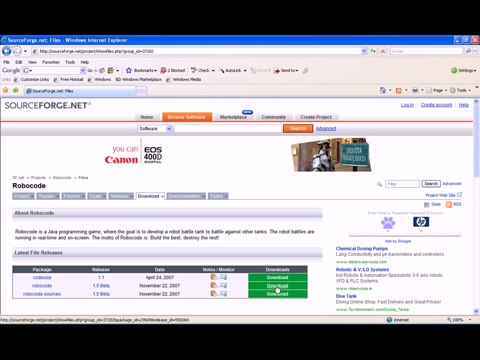
# Select the robocode 1.5 Beta release and scroll to its setup file.
pyautogui.click(291, 282)
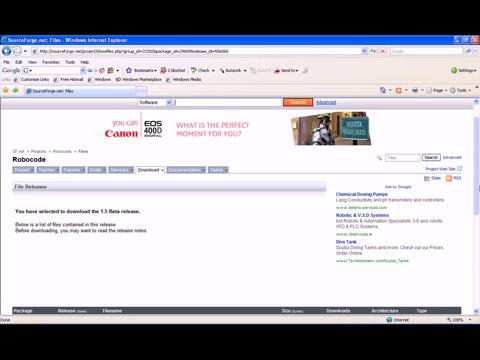
pyautogui.scroll(-3)
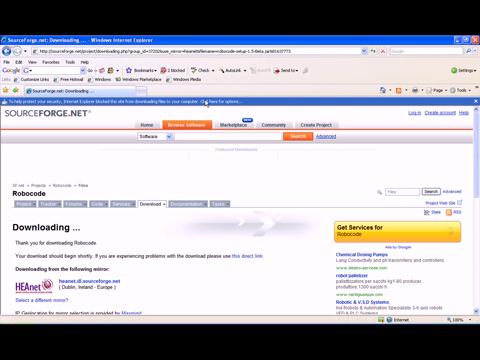
# Allow the blocked robocode-setup-1.5-beta.jar download from the information bar.
pyautogui.click(223, 104)
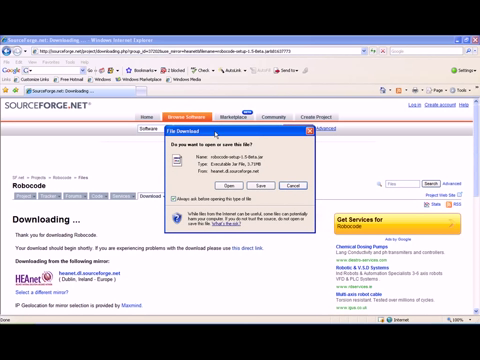
# Save robocode-setup-1.5-beta.jar into the robocode files folder, replacing the existing copy.
pyautogui.click(262, 186)
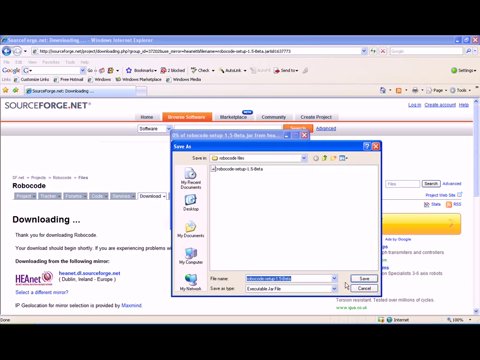
pyautogui.click(354, 278)
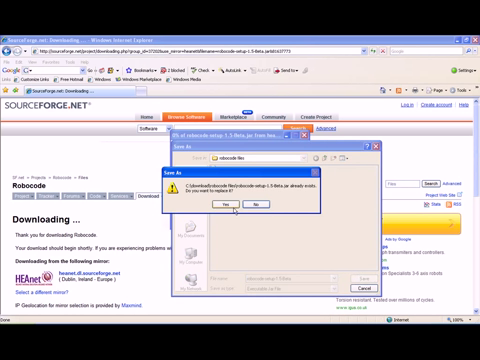
pyautogui.click(221, 206)
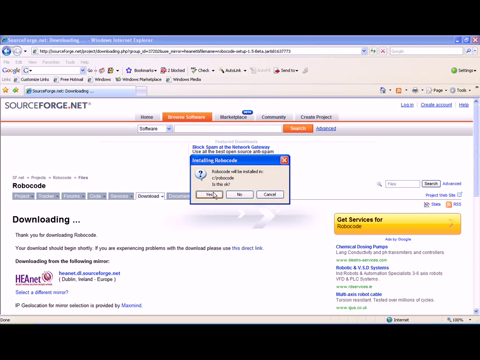
# Accept c:\robocode as install location and create the Start-menu shortcut.
pyautogui.click(200, 194)
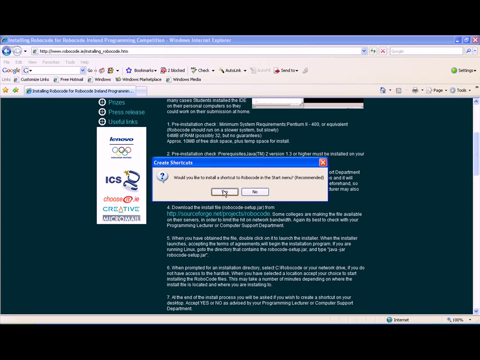
pyautogui.click(202, 192)
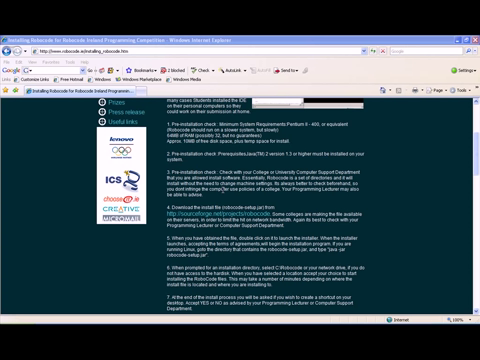